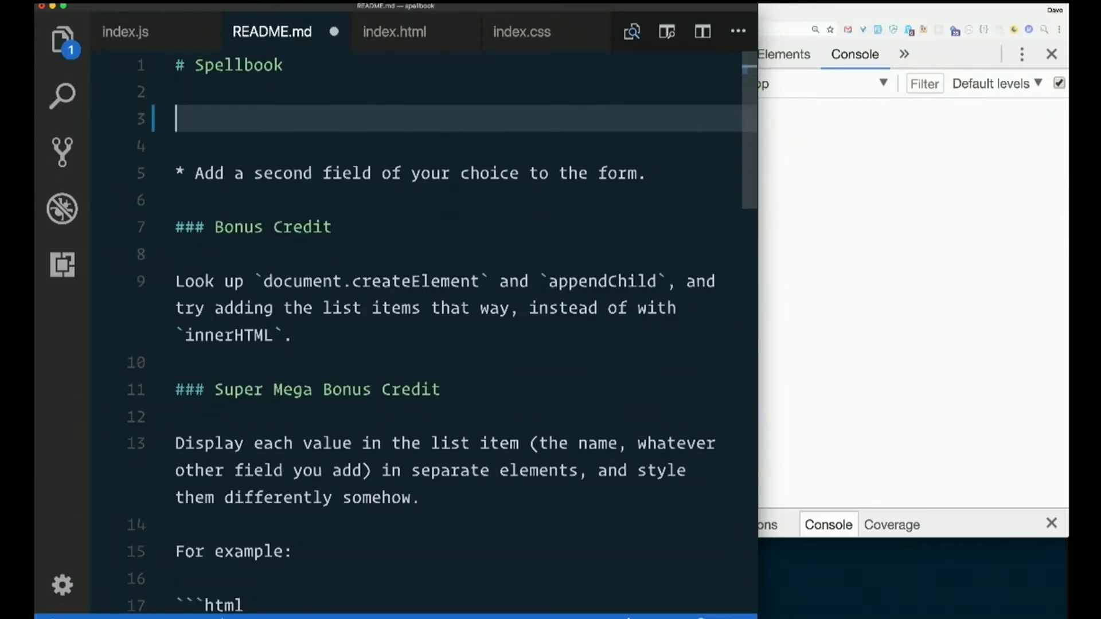
Scroll through README.md to review the saved Day 2 Homework heading
scroll("down", 3)
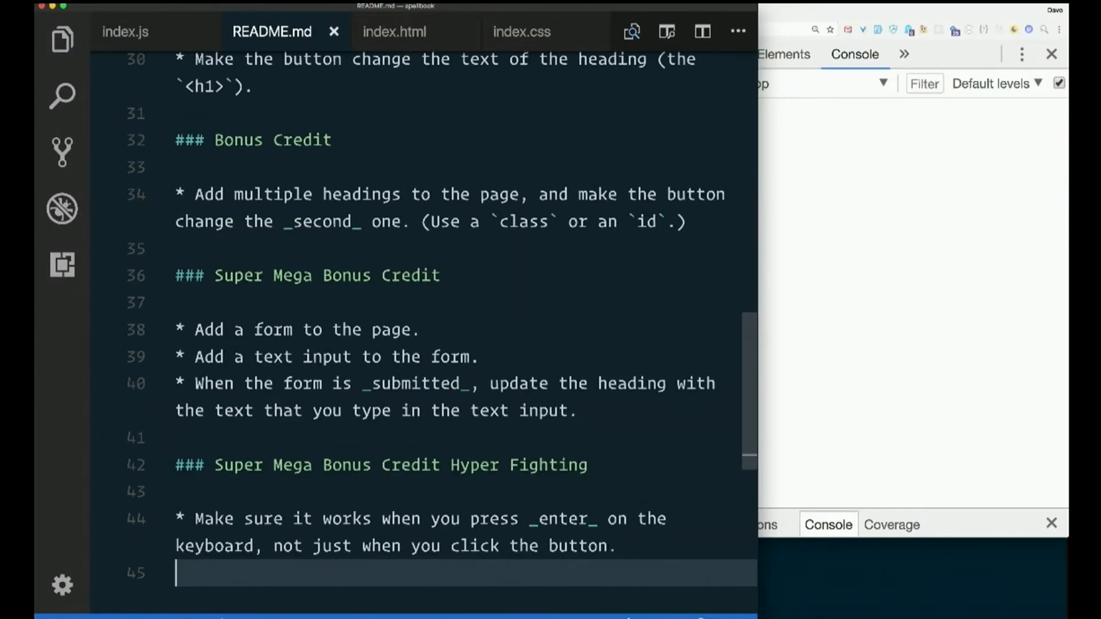
scroll("up", 3)
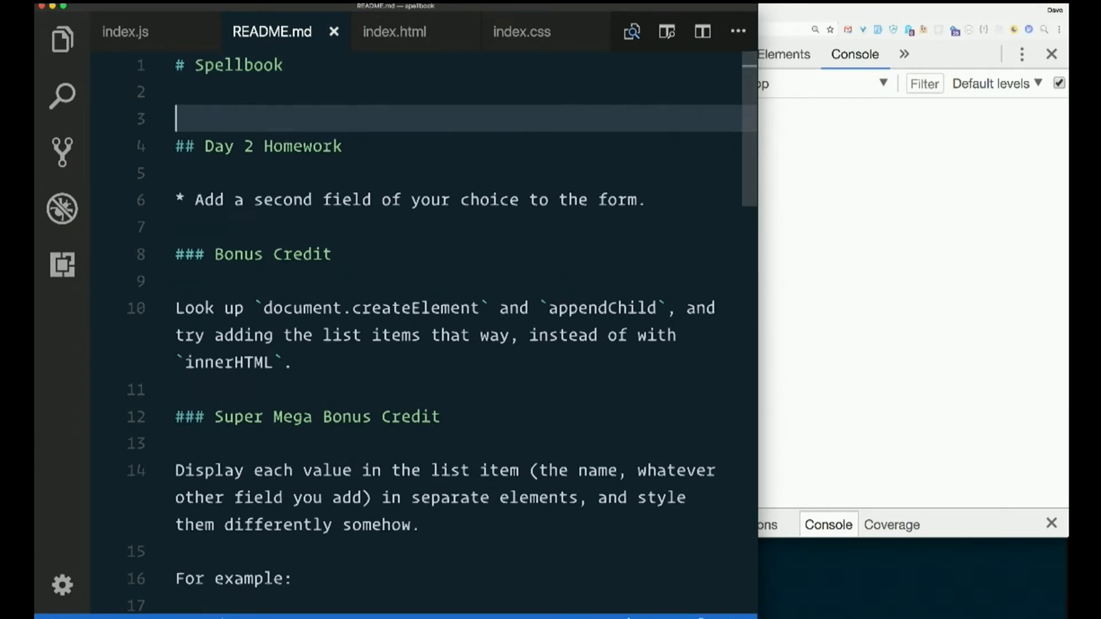
Add a '## Day 3 Homework' heading on a new line, followed by a bullet marker
key("enter")
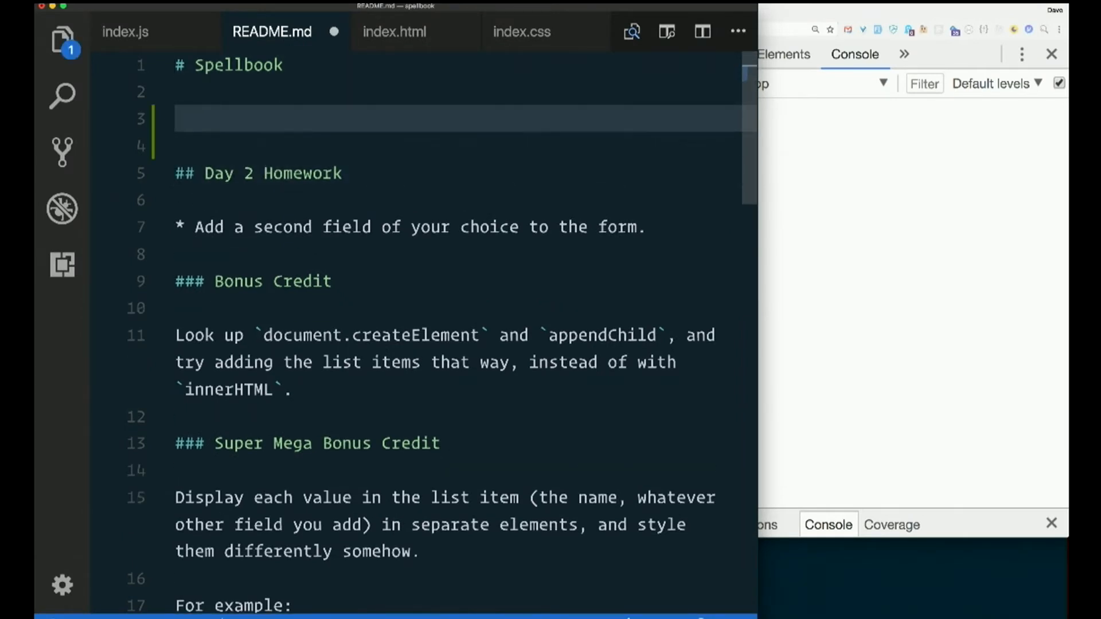
type("## Da")
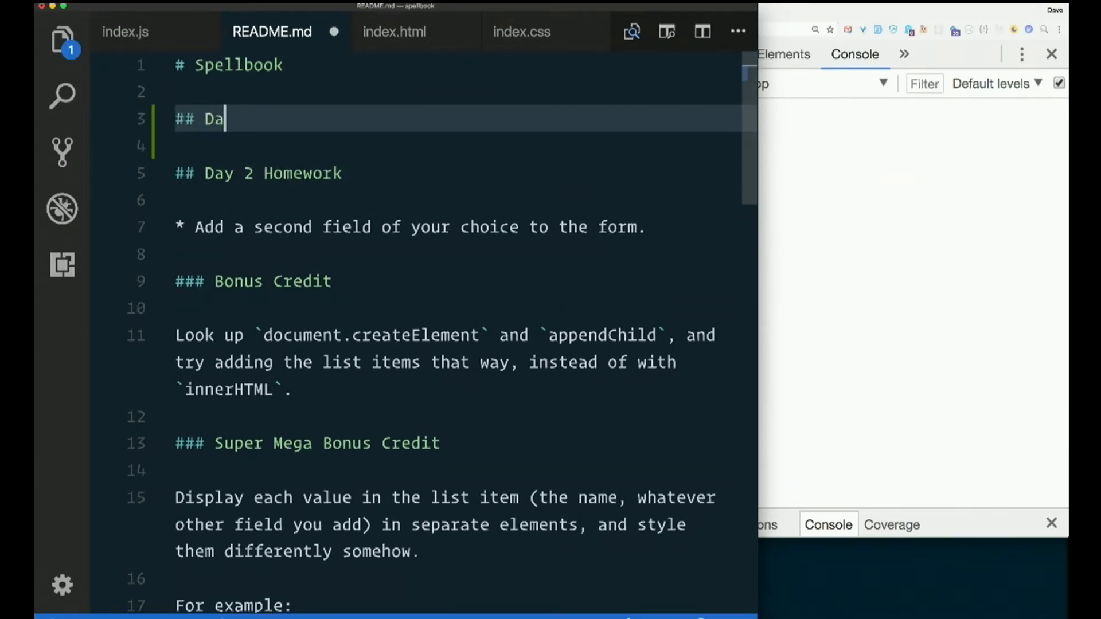
type("y 3 Homework")
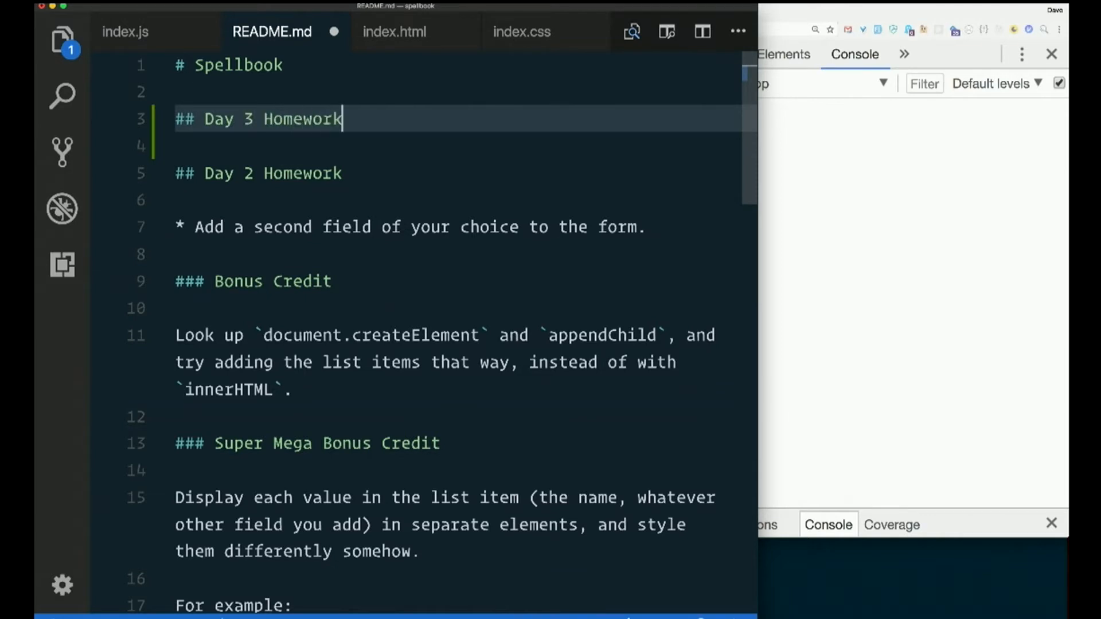
type("*")
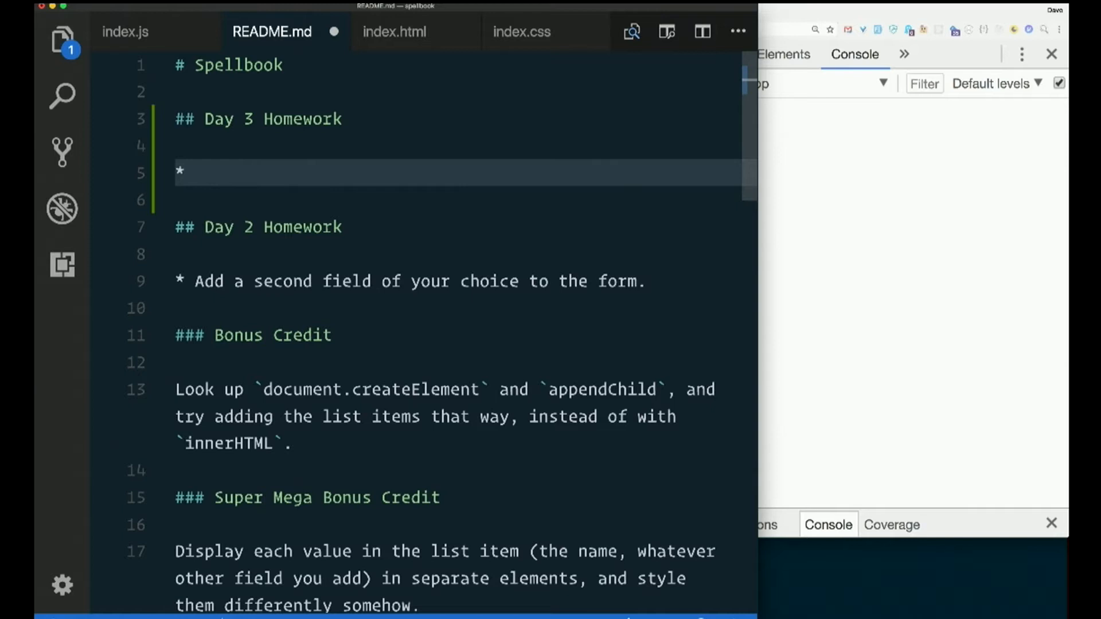
Write the bullet asking to also store each spell in an array alongside the DOM
type("In add")
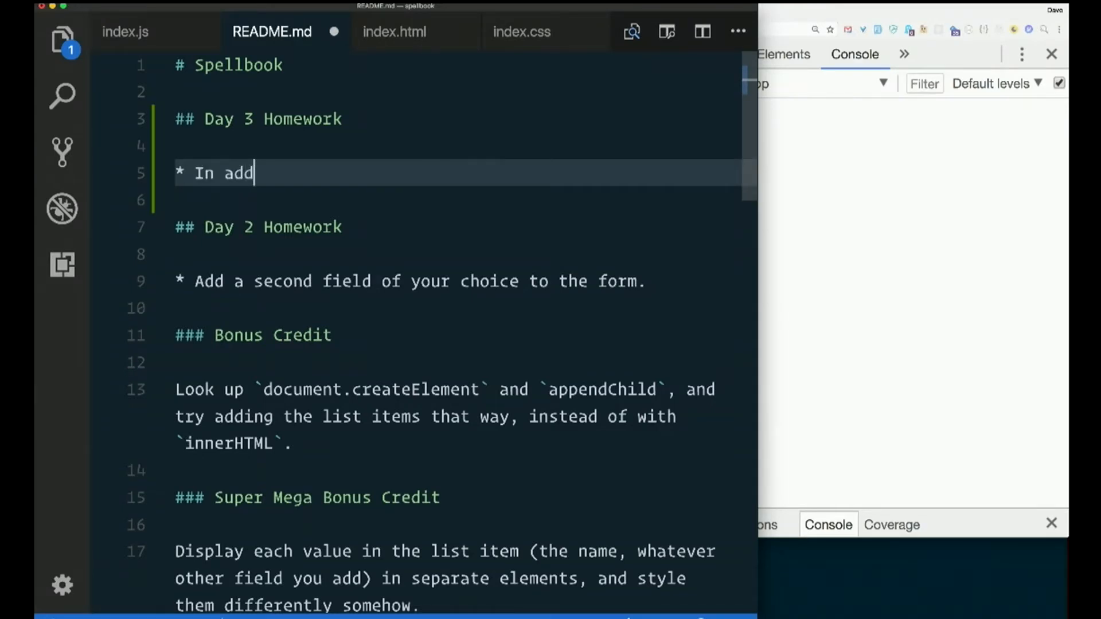
type("ition to building a li")
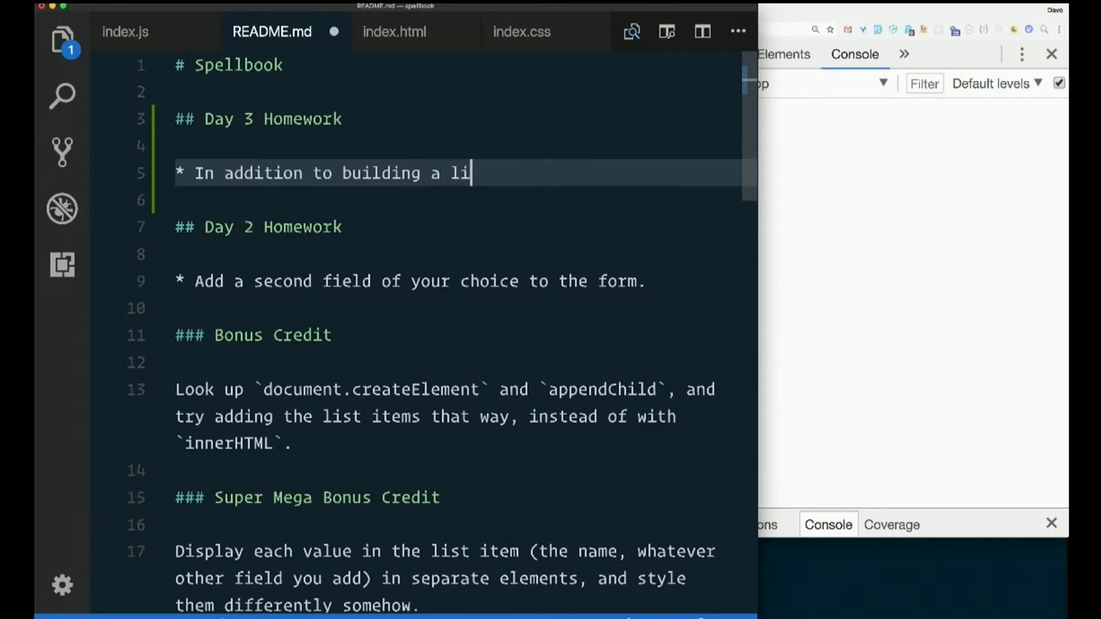
type("st item and")
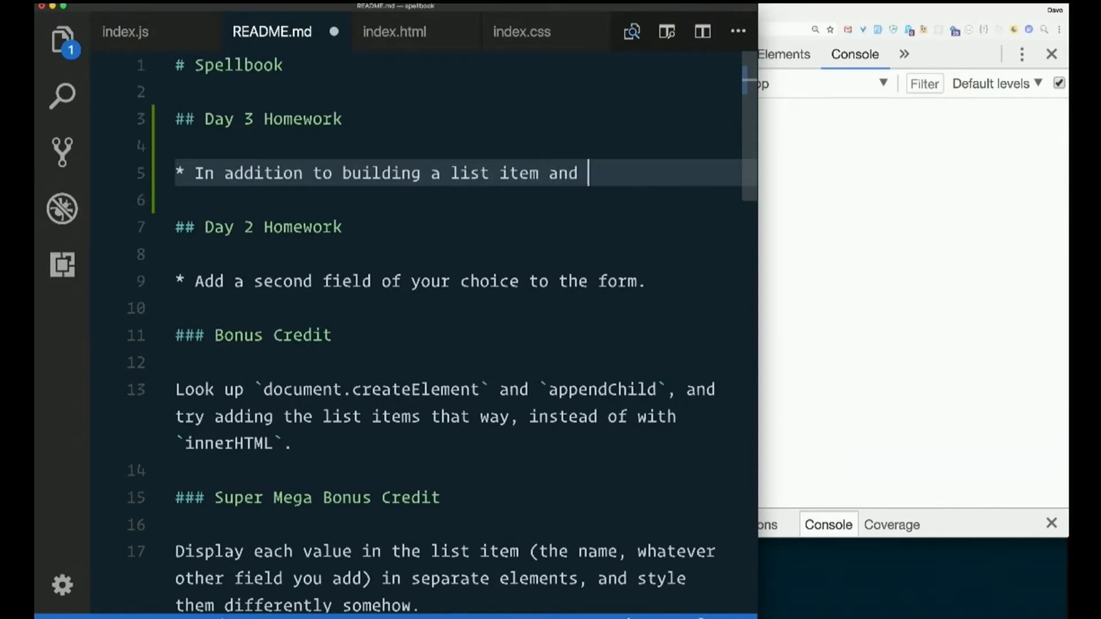
type("adding i t")
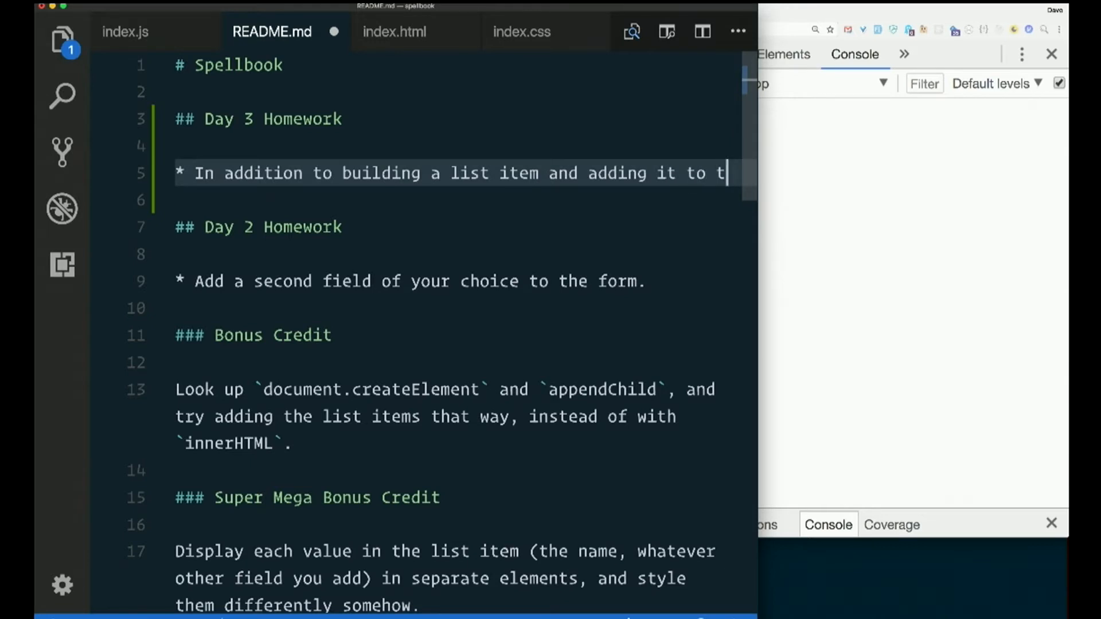
type("he DOM (as we a")
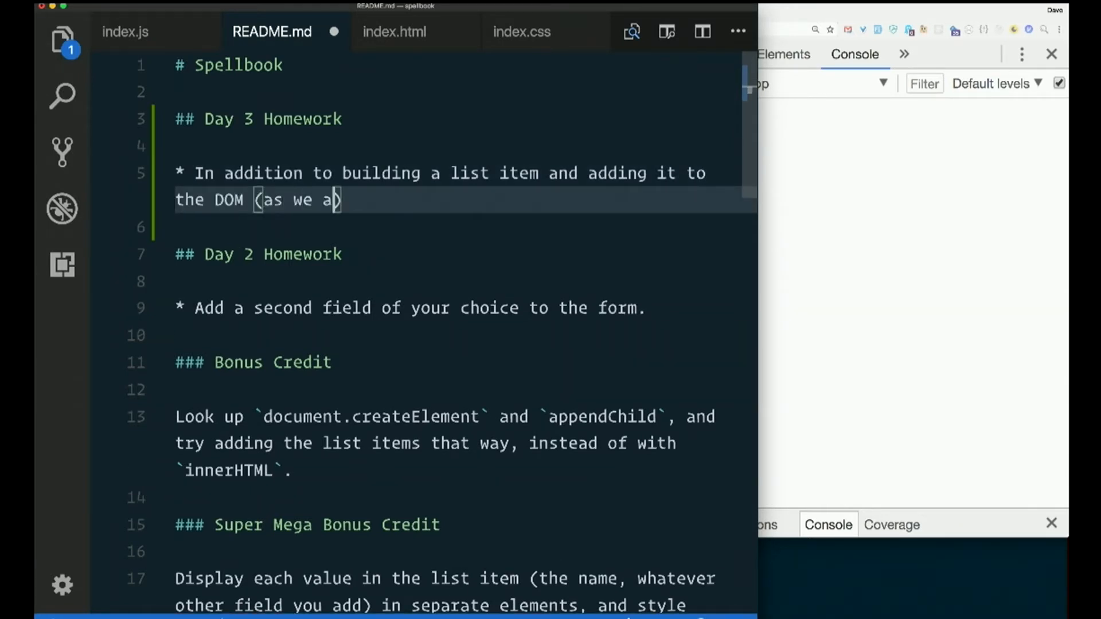
type("re now),")
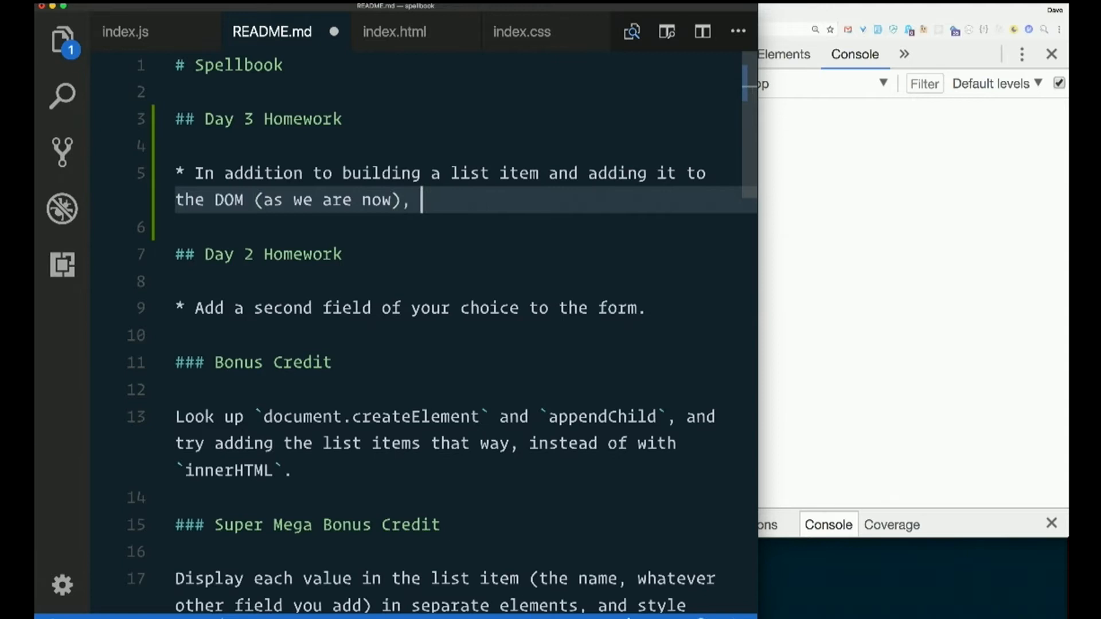
type("also store")
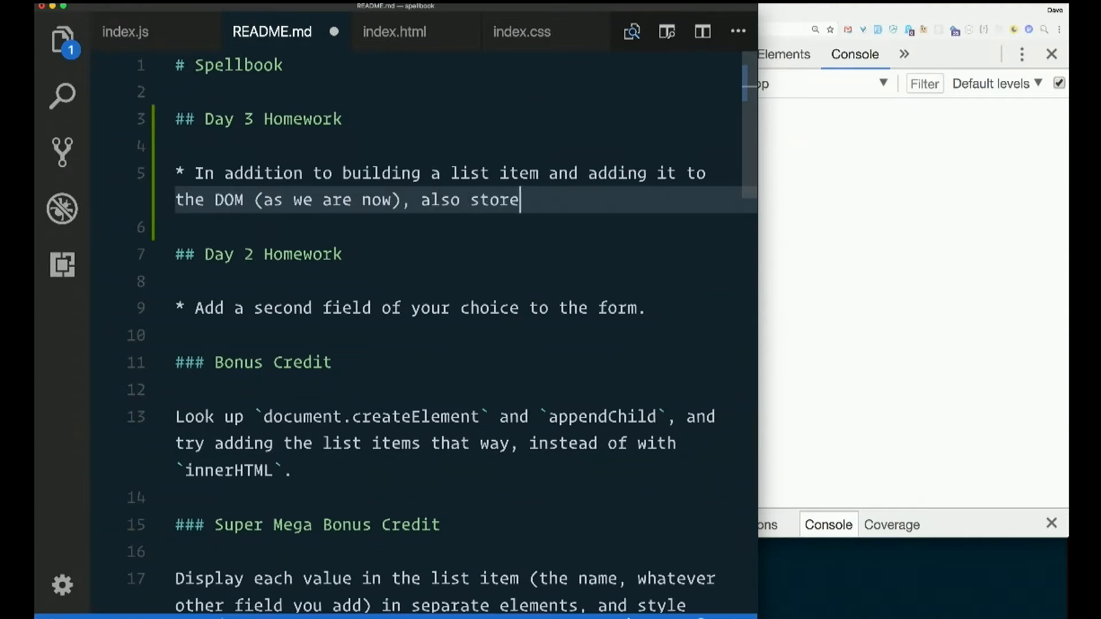
type("each spe")
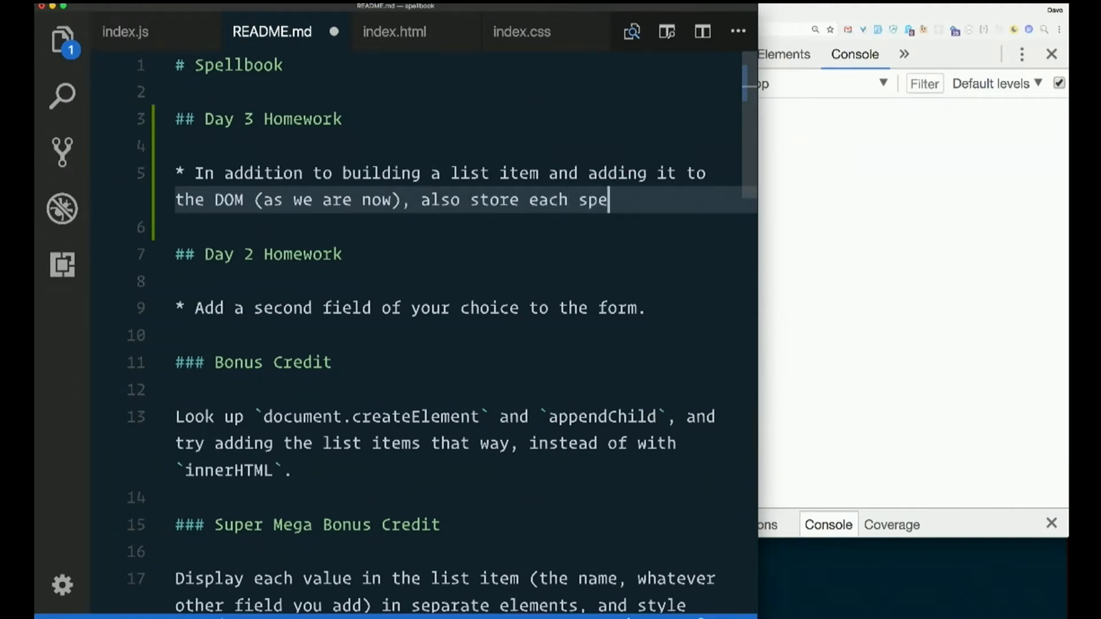
type("ll in an a")
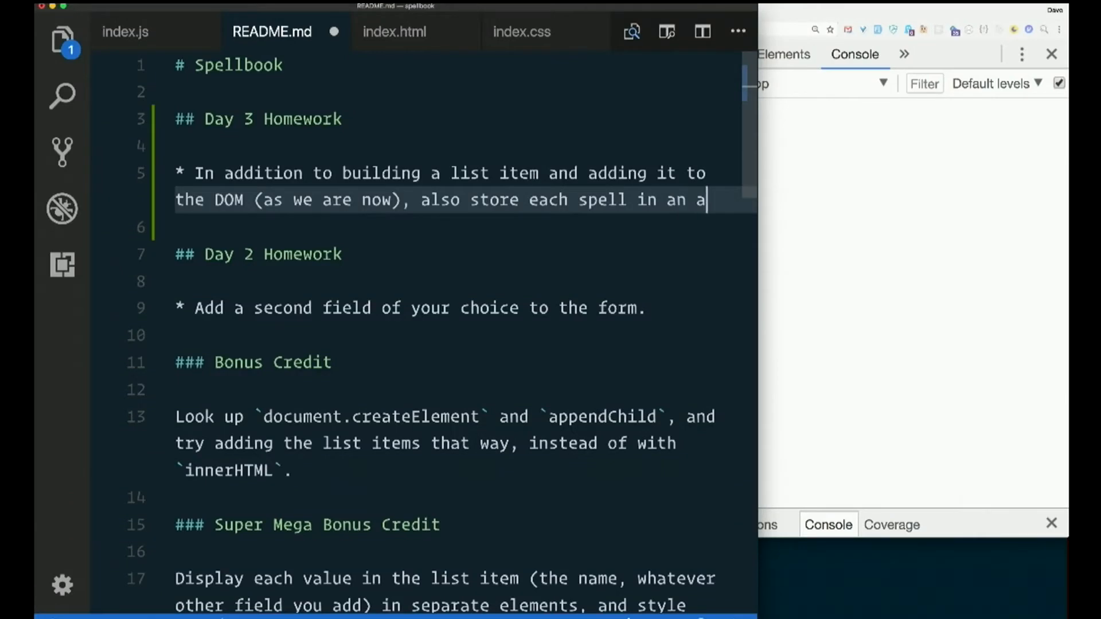
type("rray.")
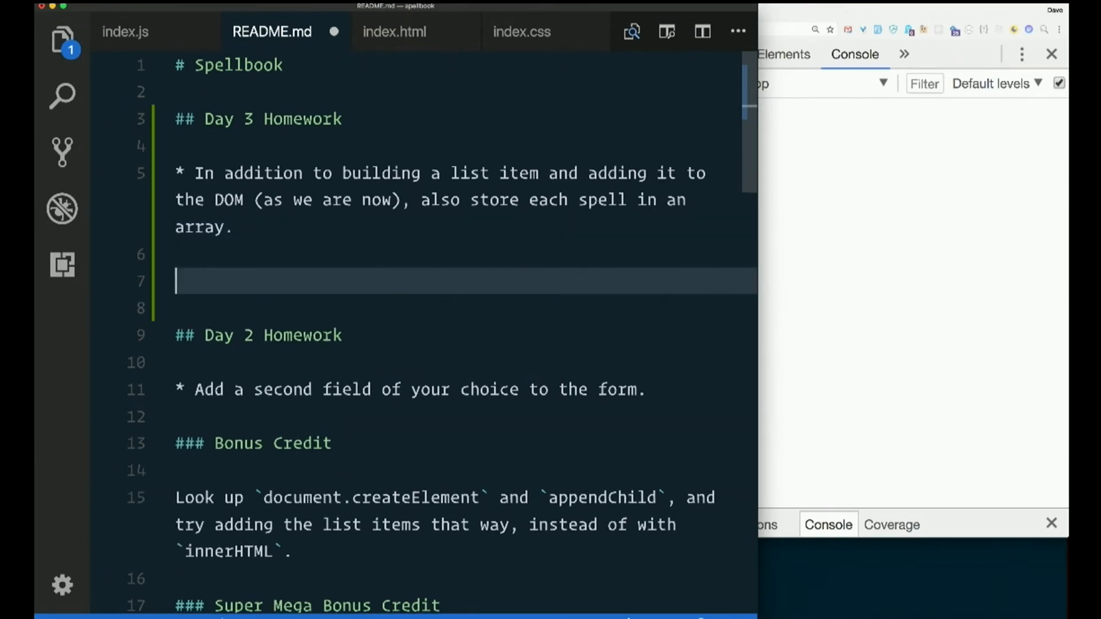
Complete the '### Bonus Credit' heading and start a new line below it
type("### Bonus")
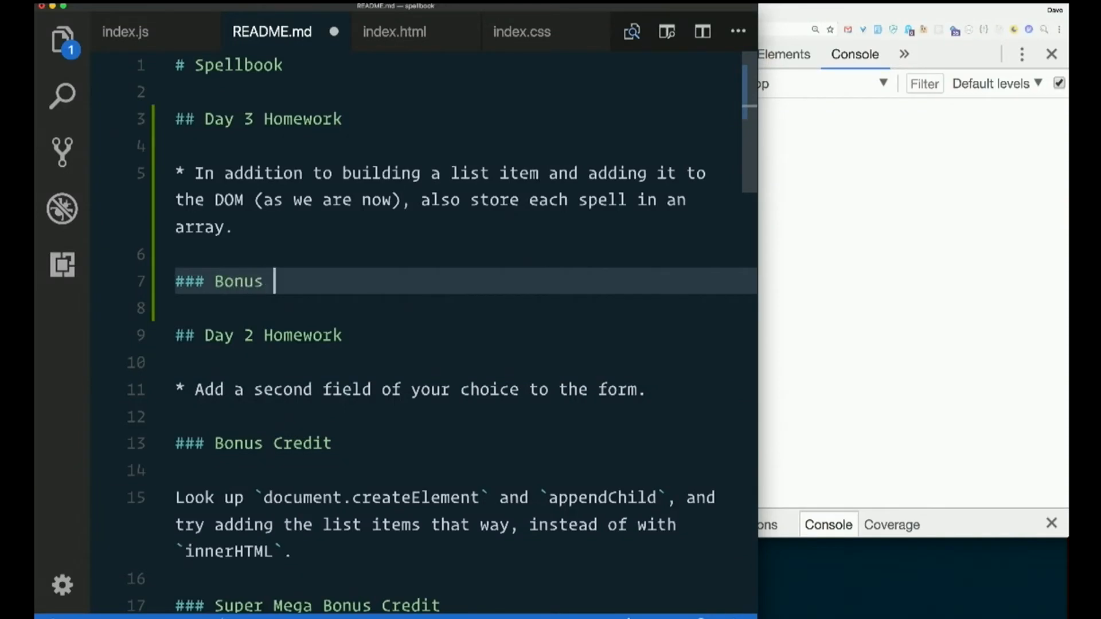
type("Credit")
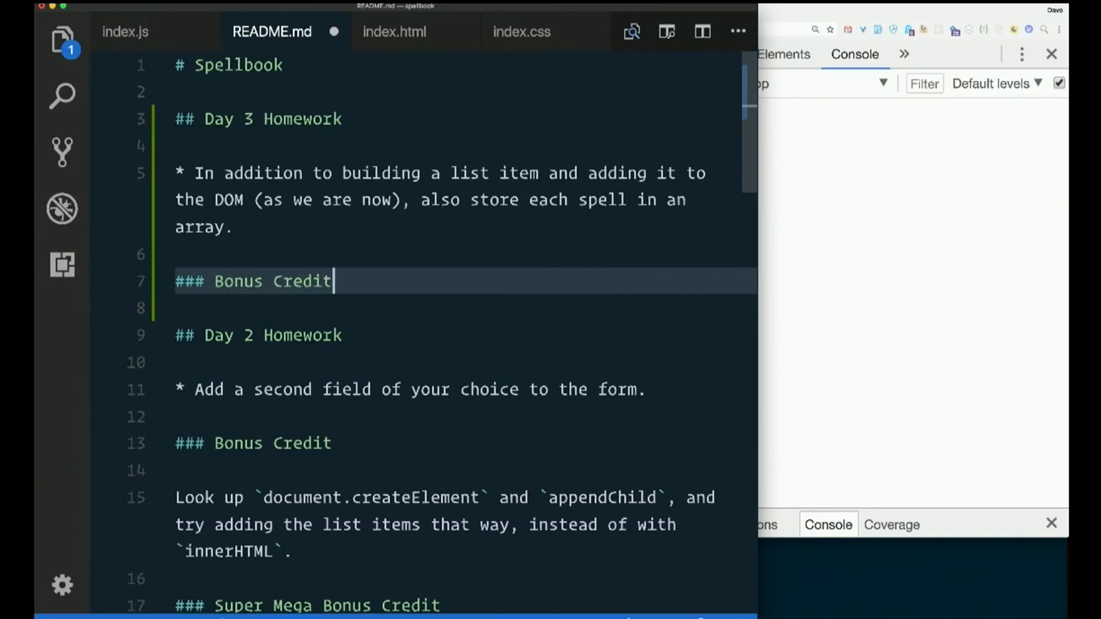
key("Enter")
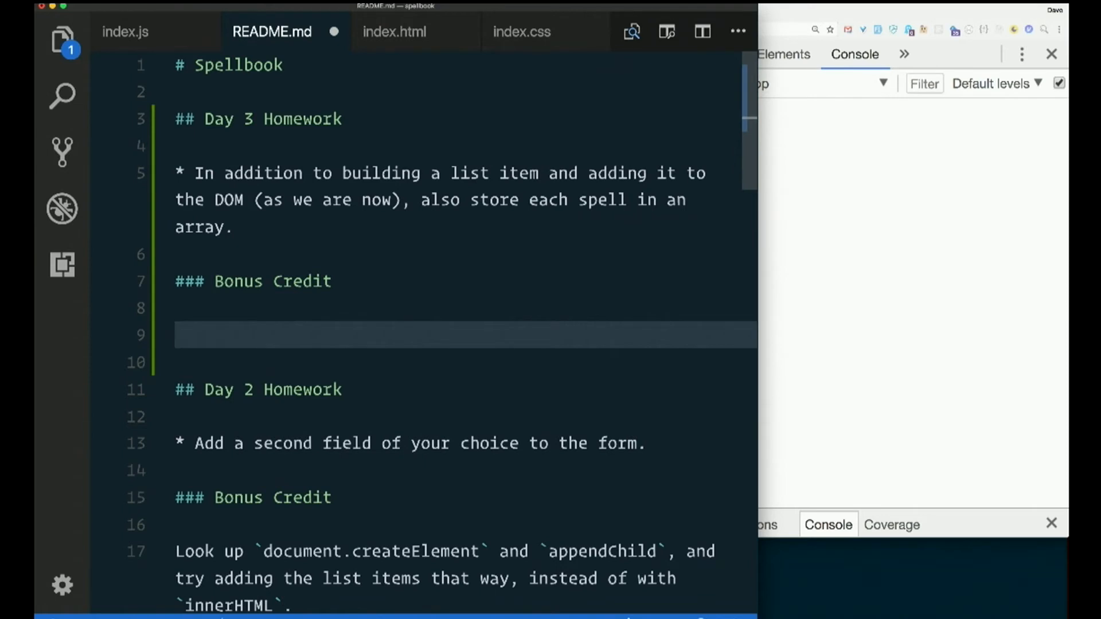
Write the bullet: add a _delete_ button to each list item that removes it
type("A")
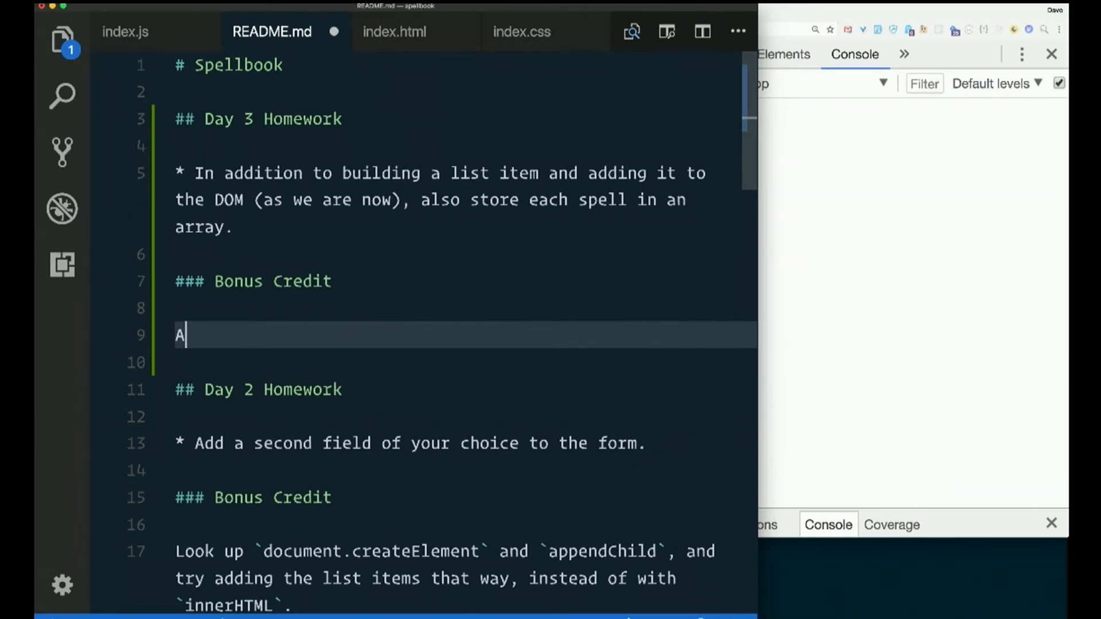
type("dd")
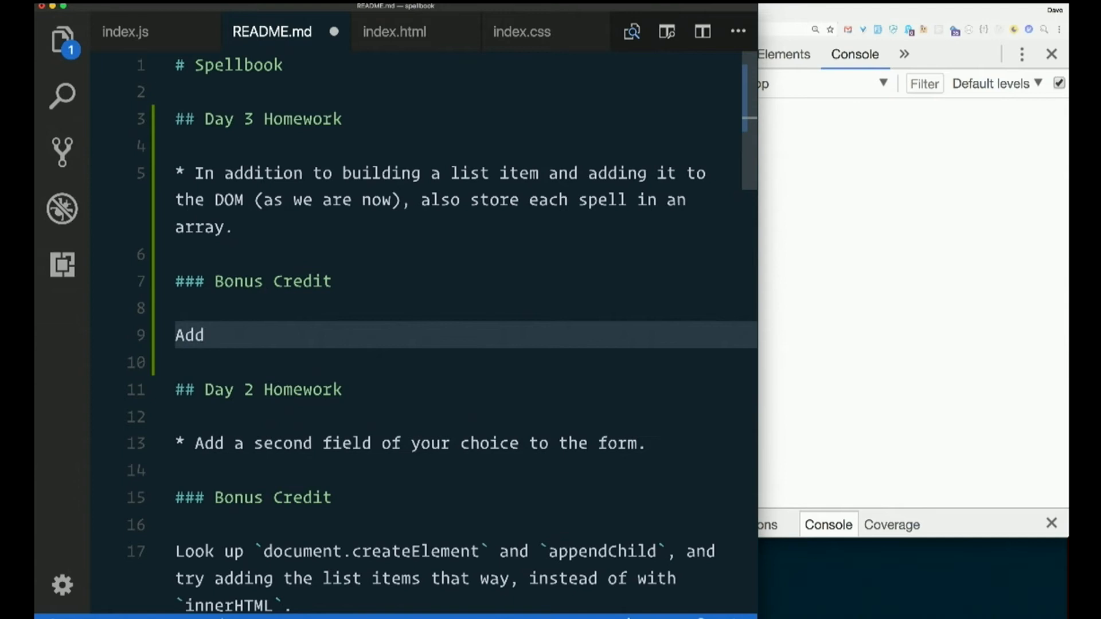
type("*")
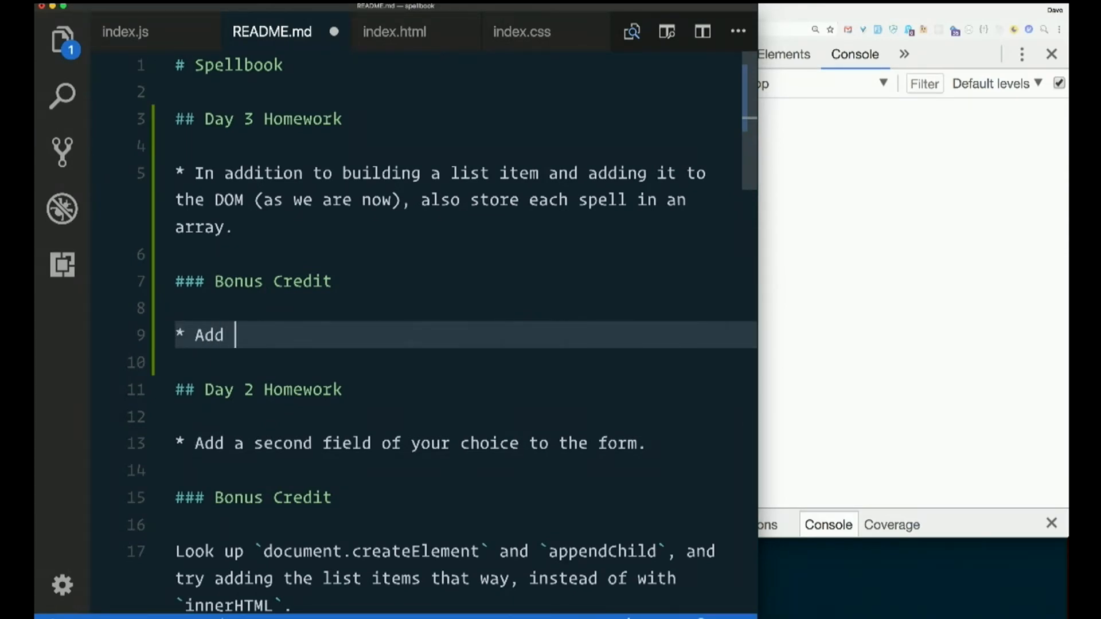
type("a _de")
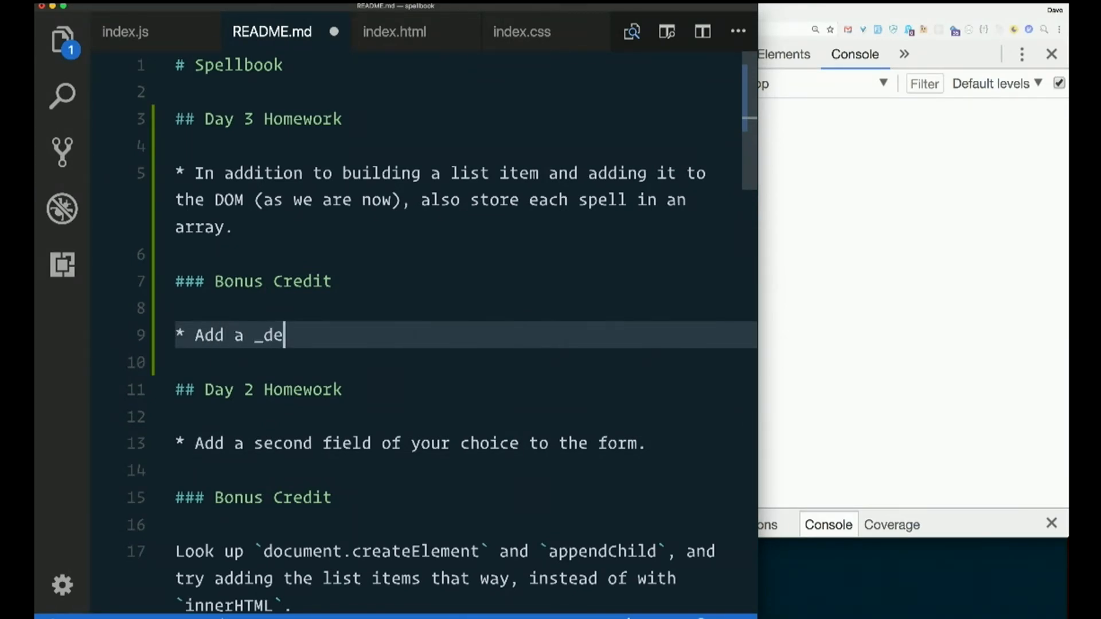
type("lete_ button")
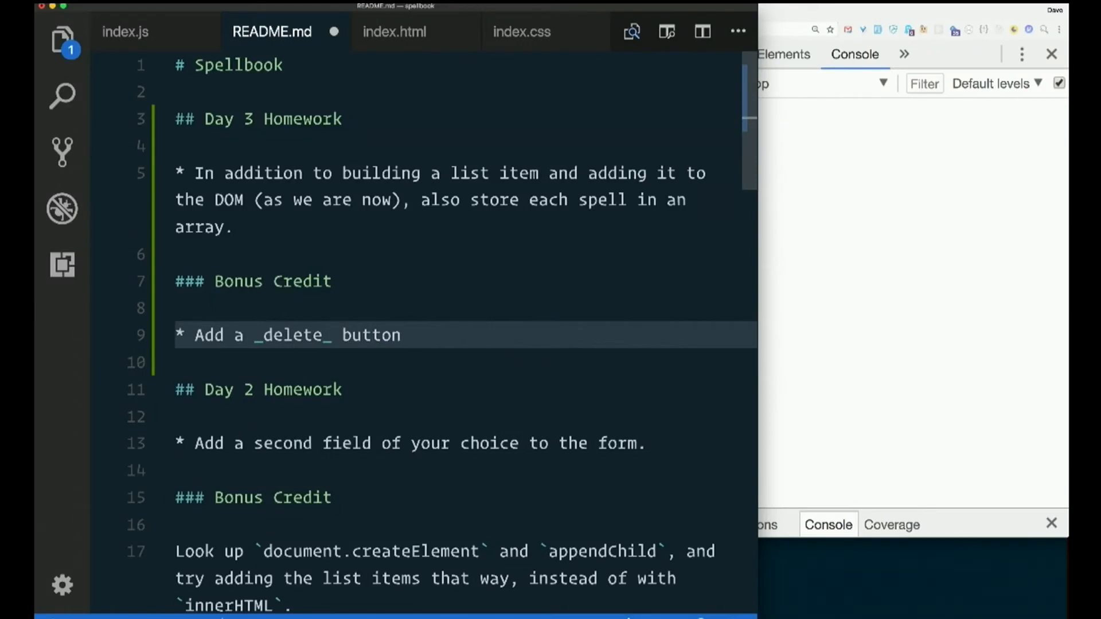
type("to each")
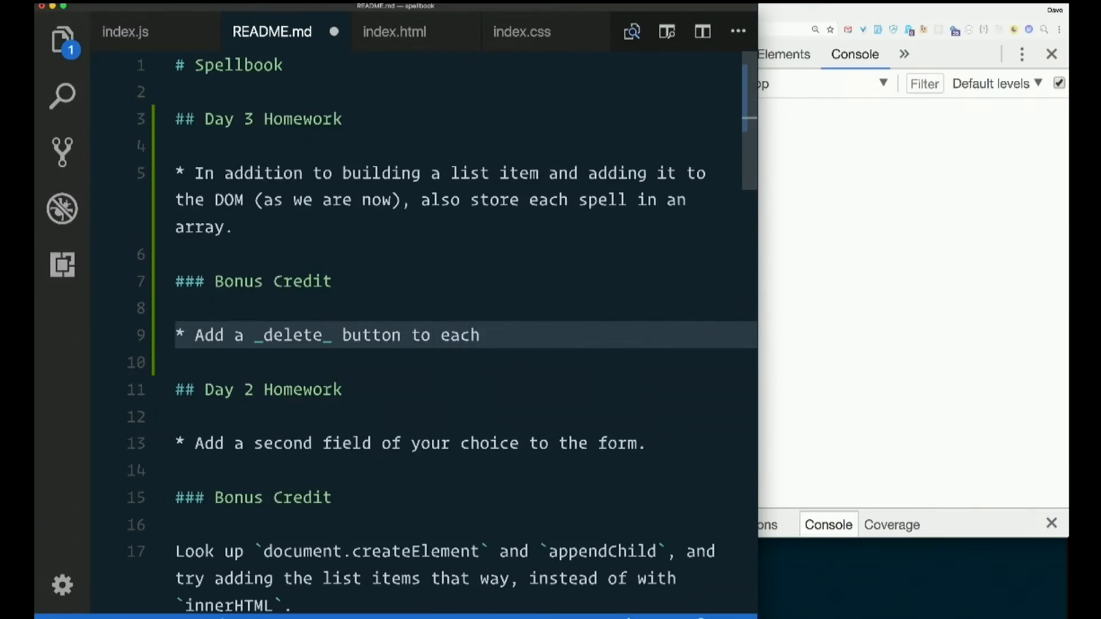
type("list")
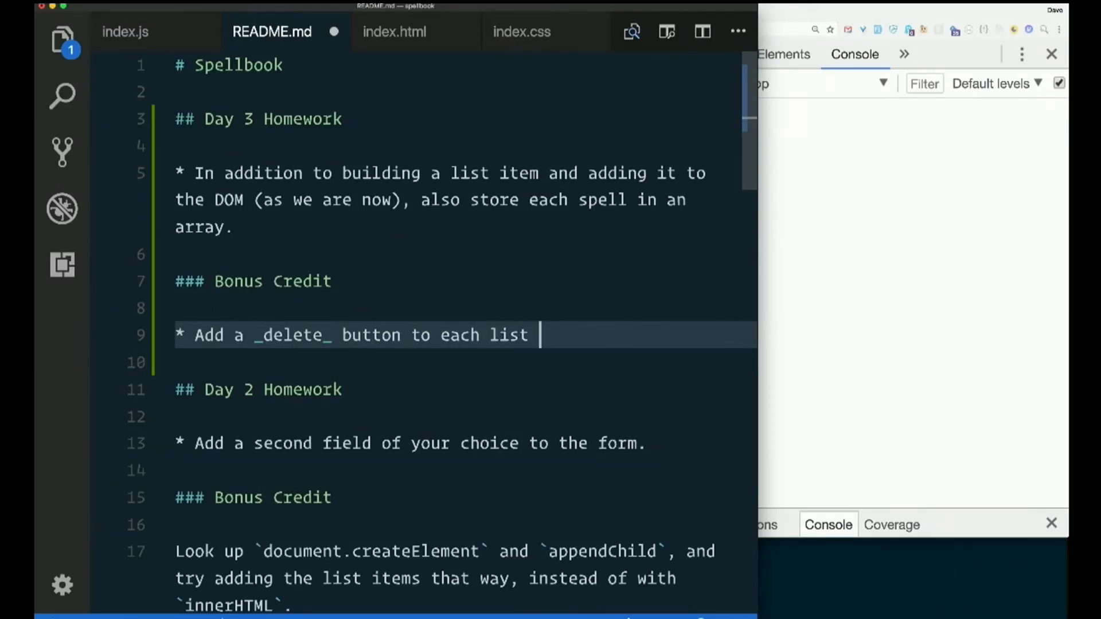
type("item")
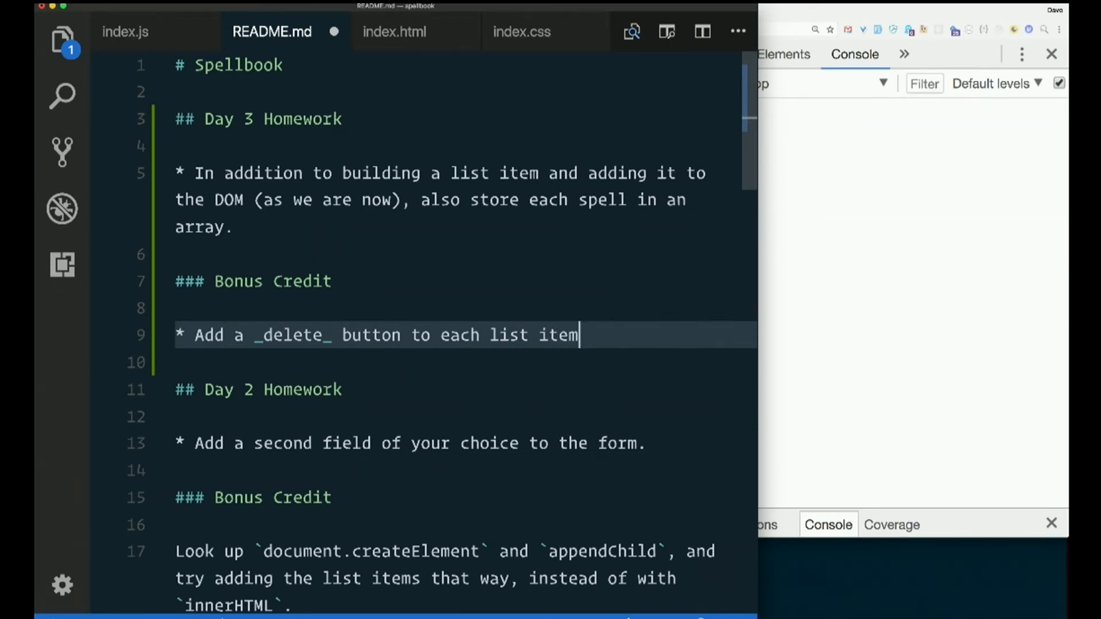
type("that remove")
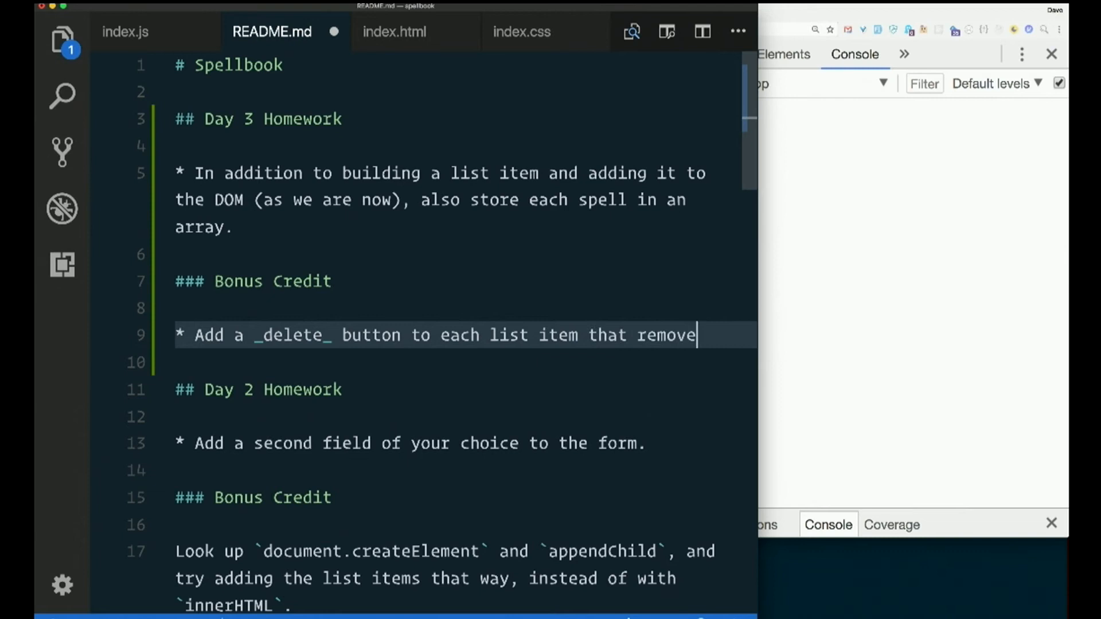
type("s it from th")
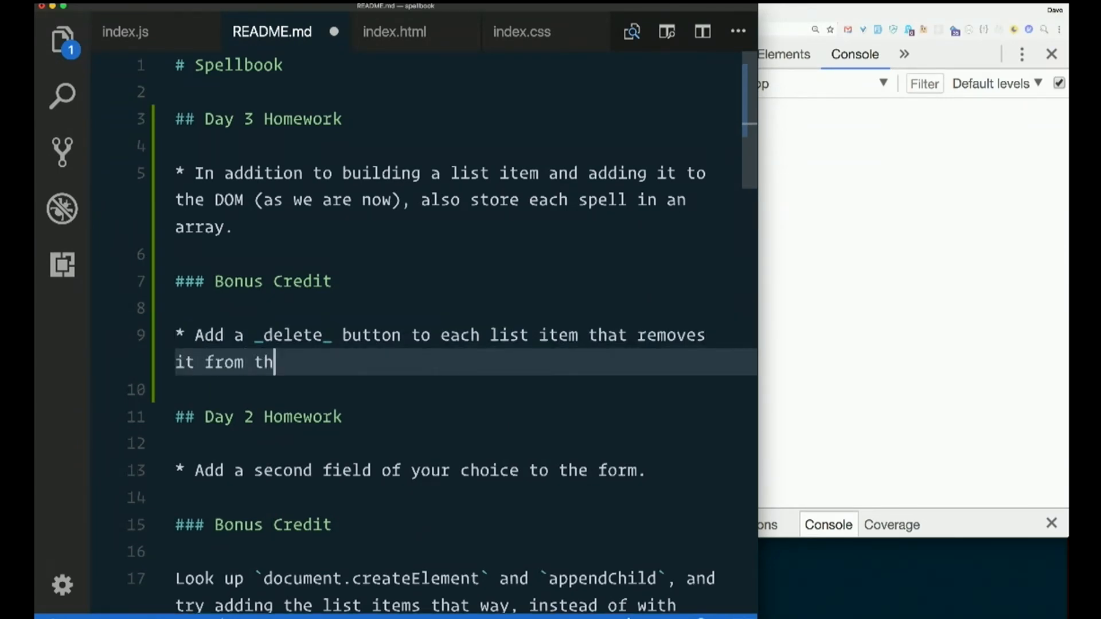
type("e list.")
left_click(464, 389)
type("###")
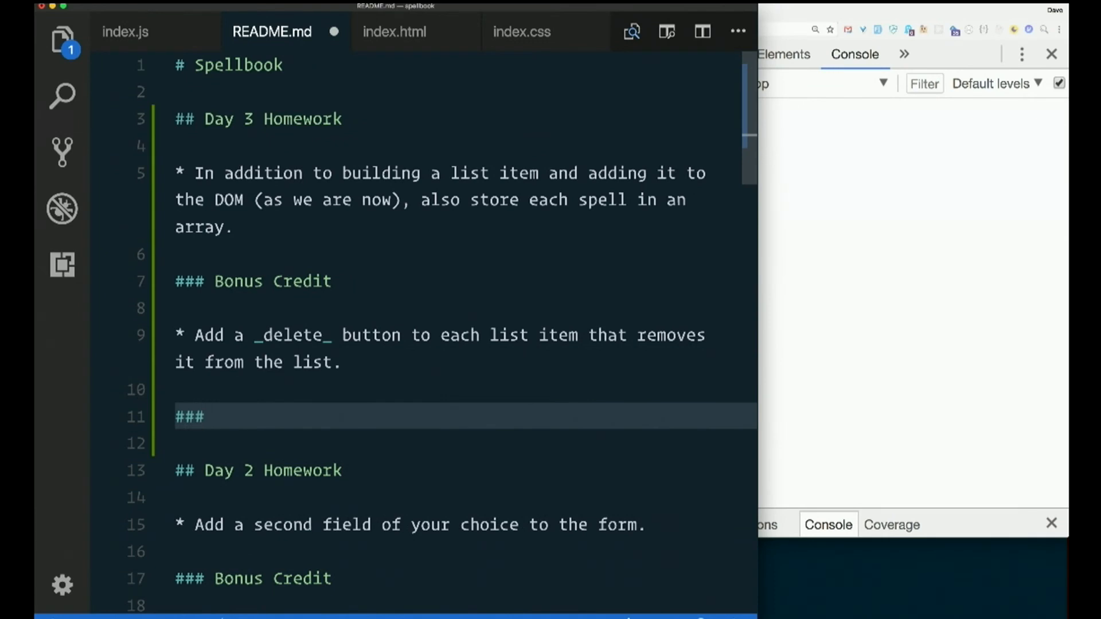
Add '### Super Mega Bonus Credit' with the bullet 'Remove the item from the array as well.'
type("Super Mega Bo")
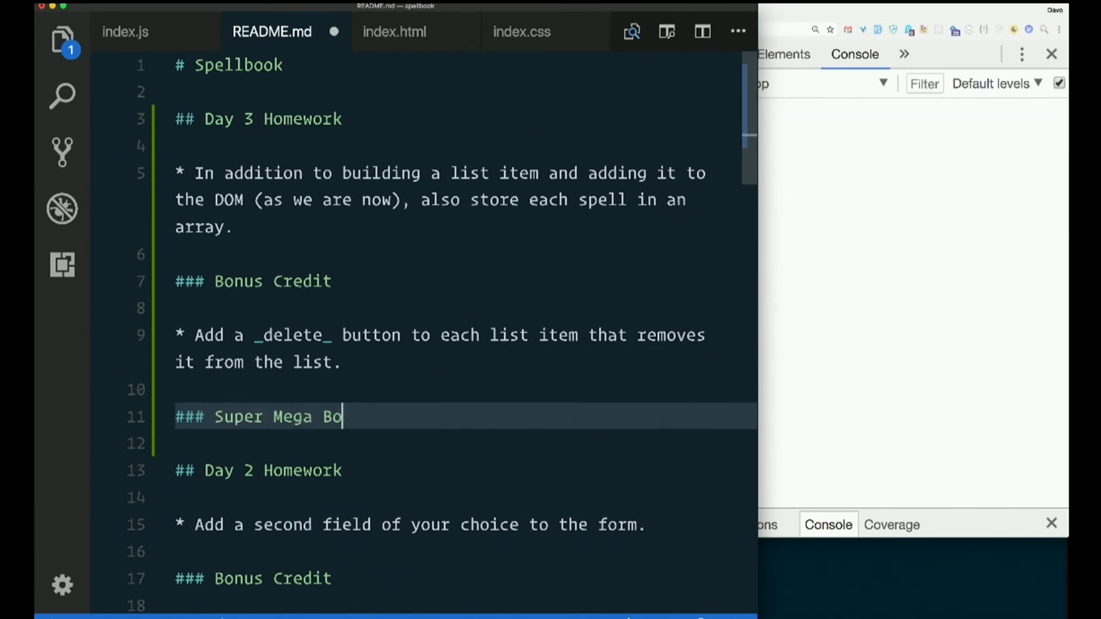
type("nus Credit")
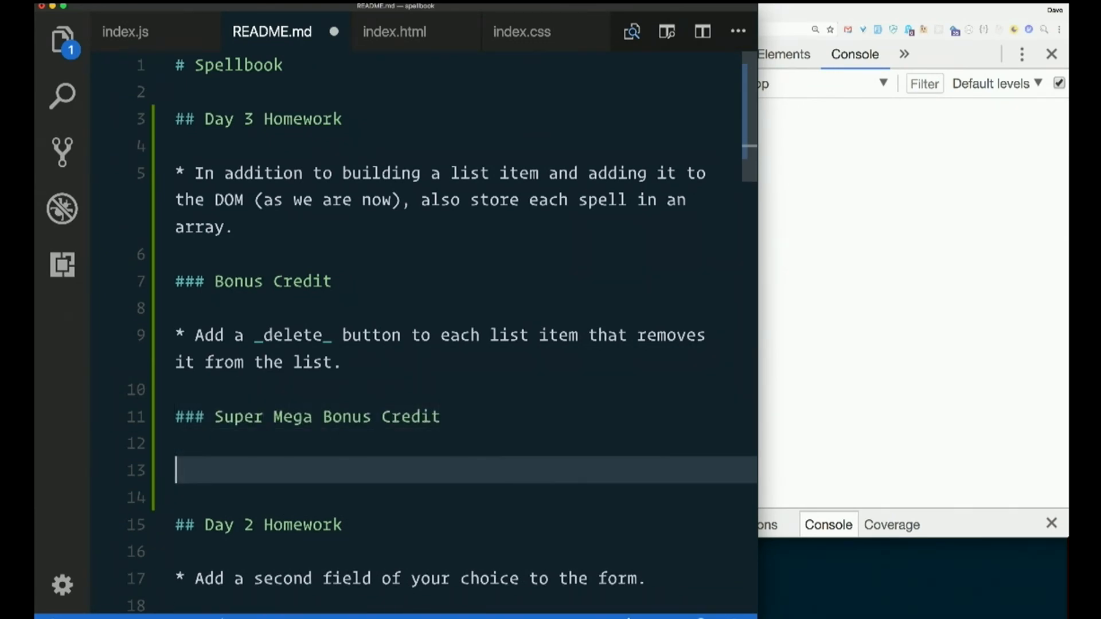
type("* Mka")
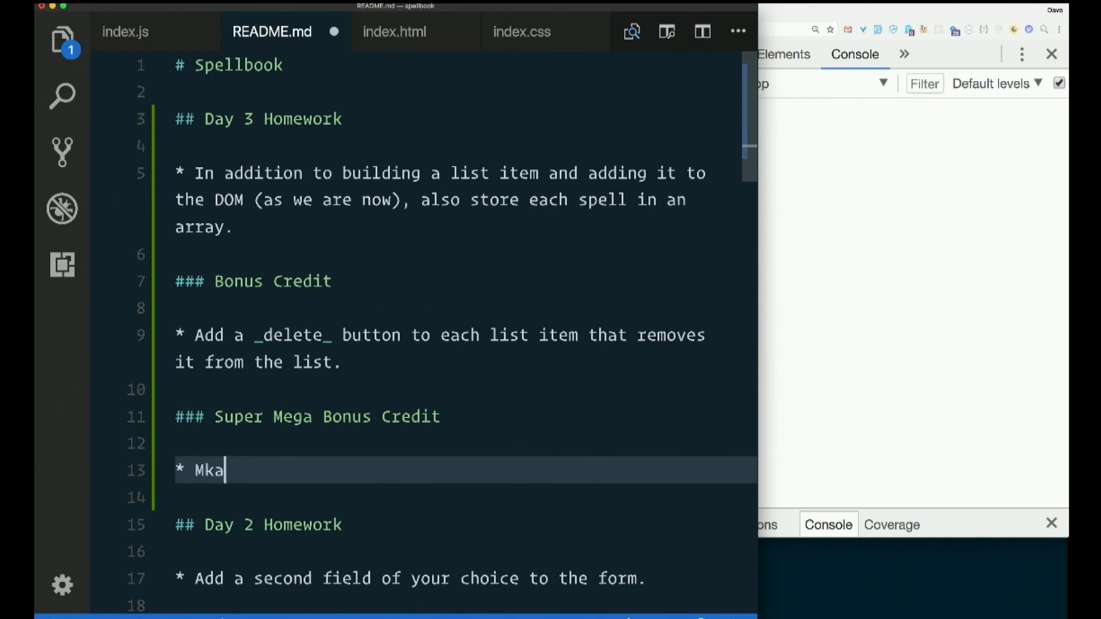
type("Mak")
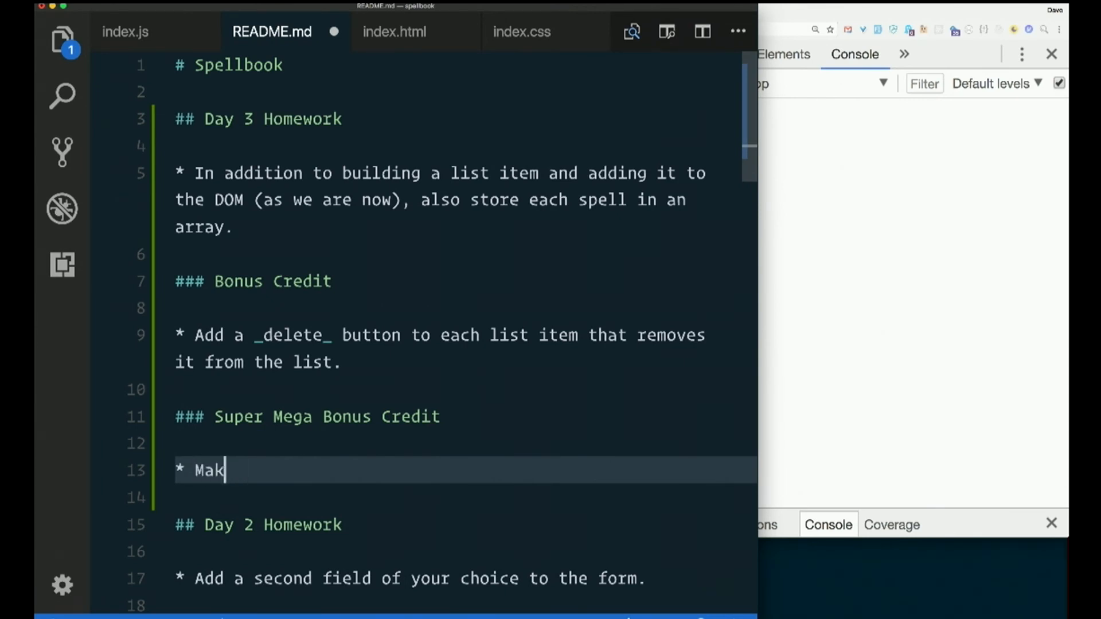
type("Remove the")
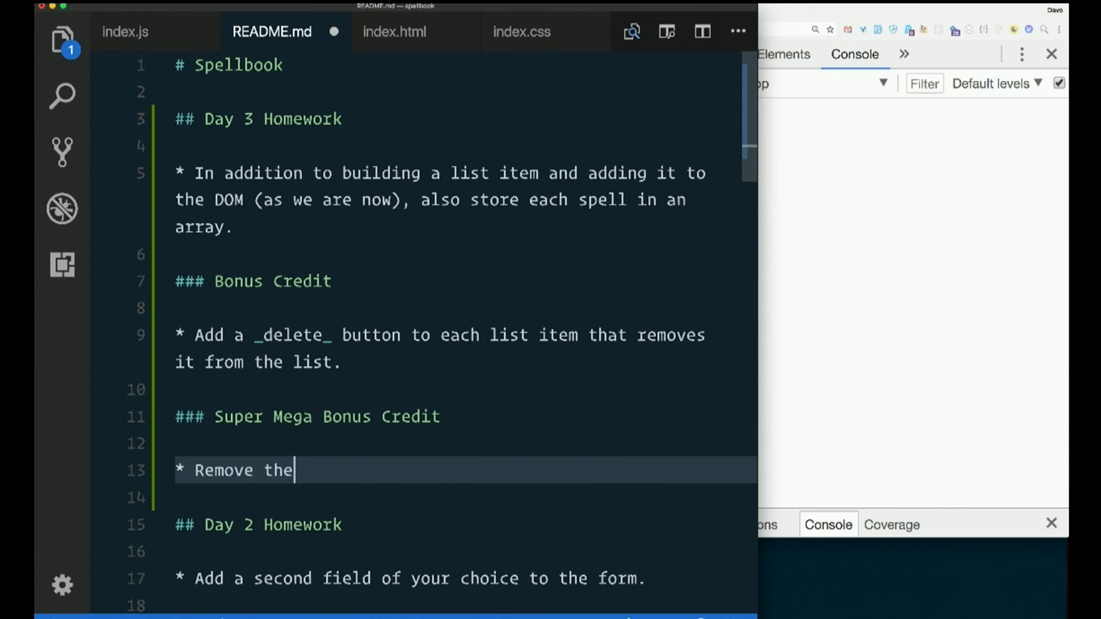
type("item from the arr")
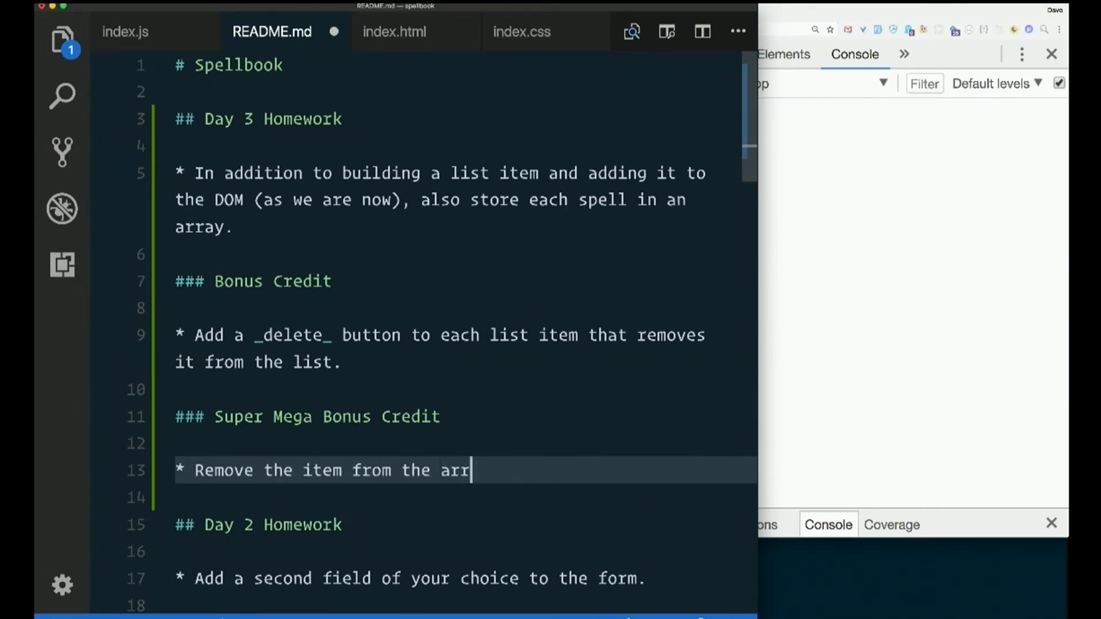
type("ay as well.")
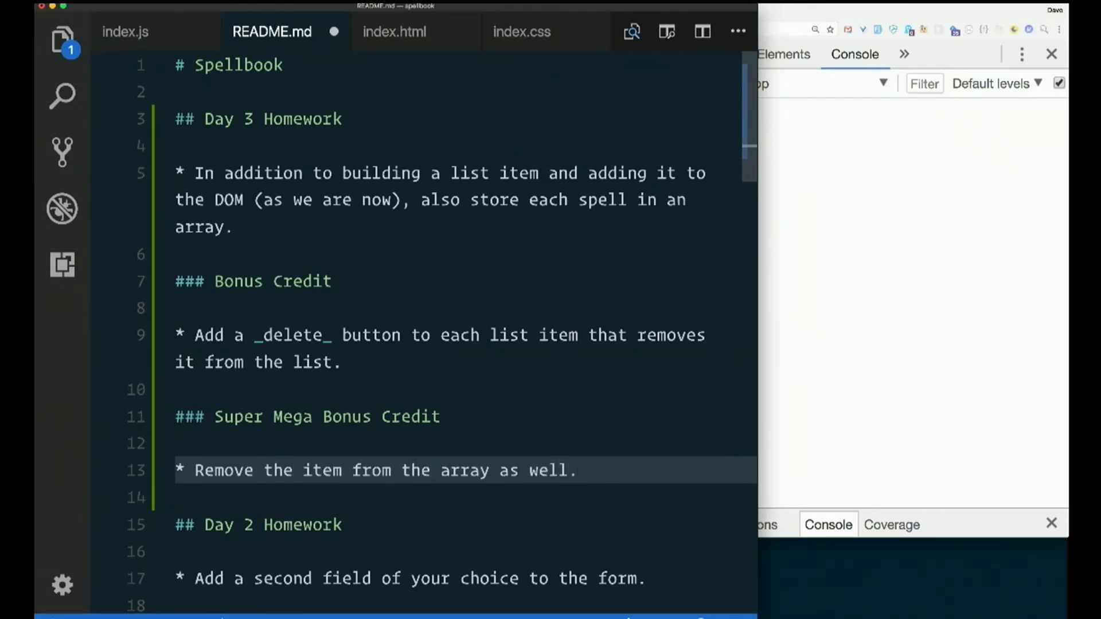